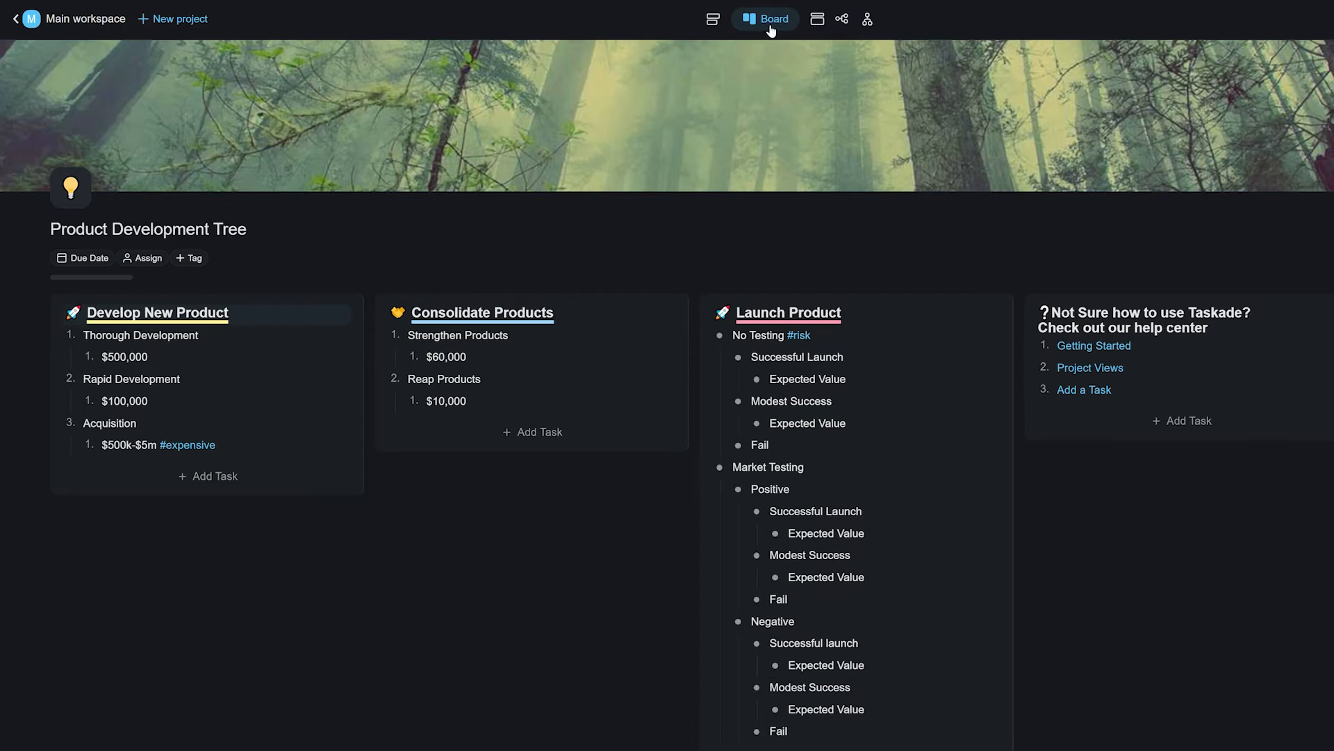
Step: Make the board the default view, toggle list and board, then show the mind map
{"action": "left_click", "coordinate": [744, 19]}
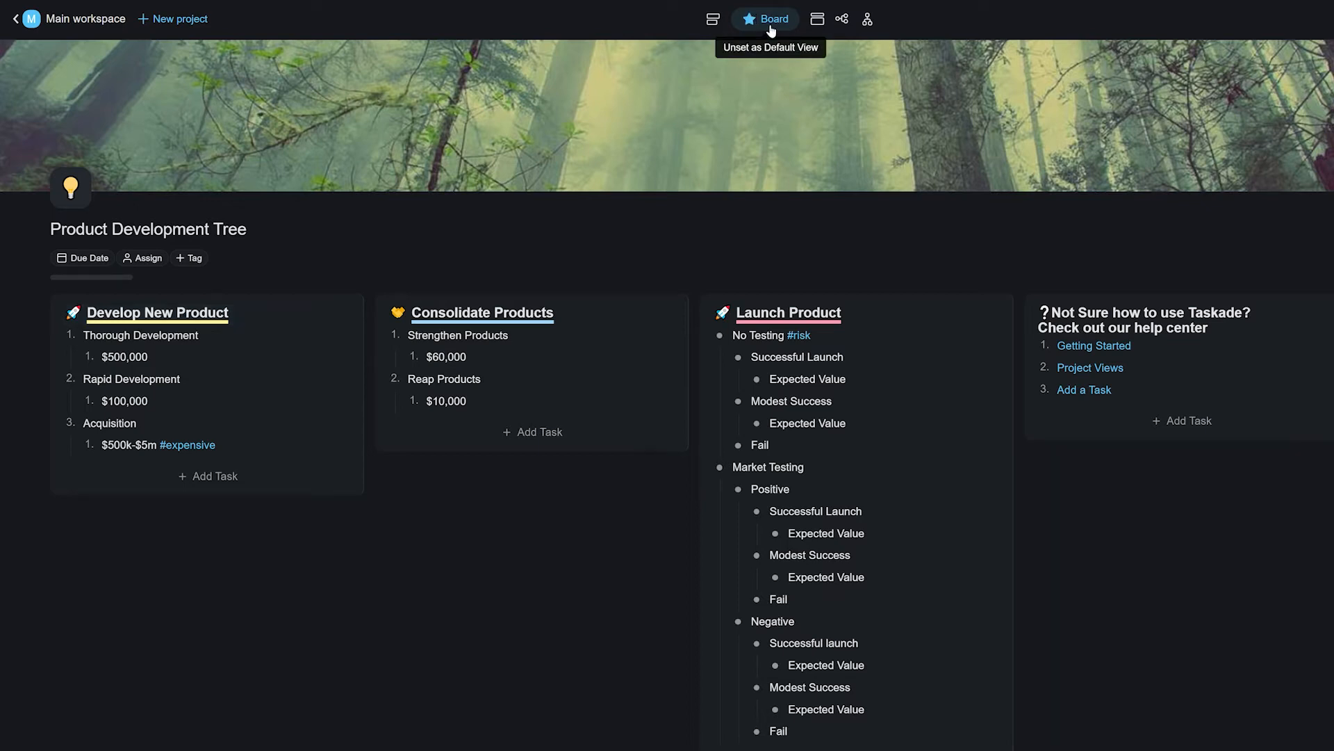
{"action": "mouse_move", "coordinate": [702, 311]}
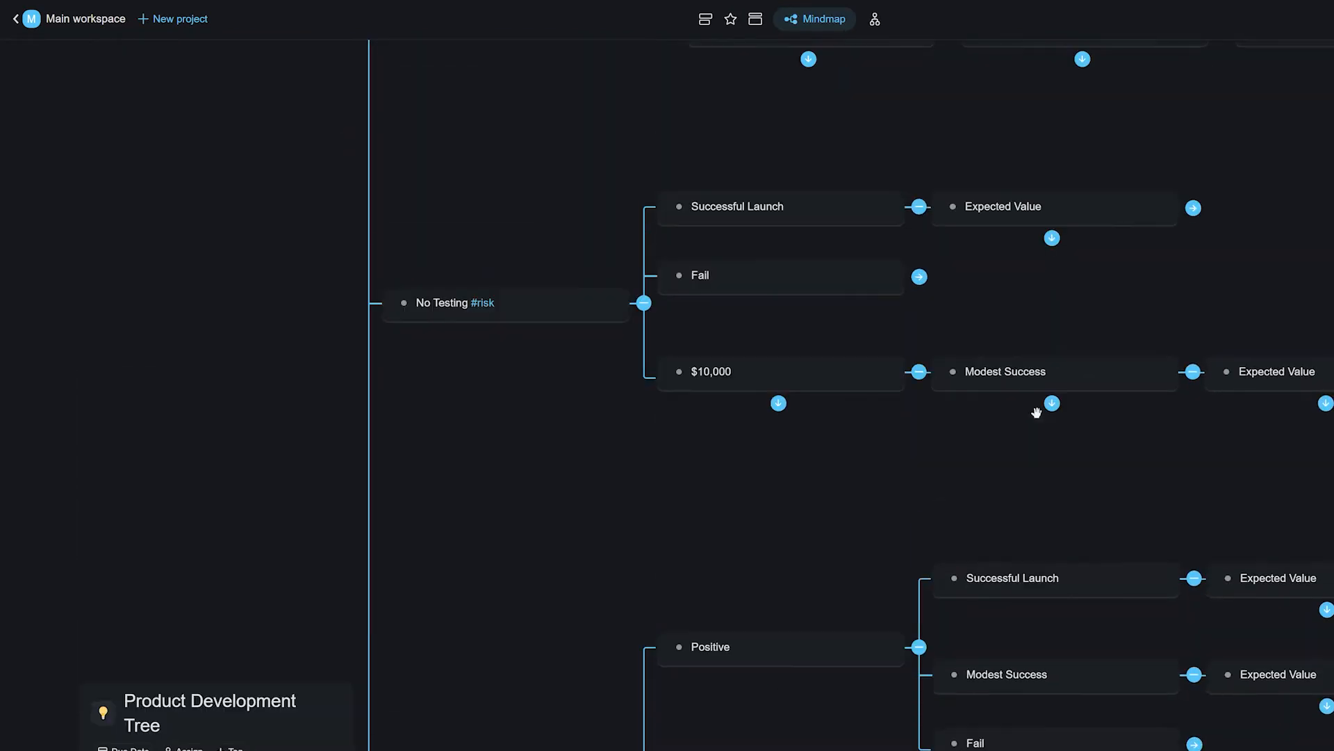
{"action": "left_click", "coordinate": [738, 18]}
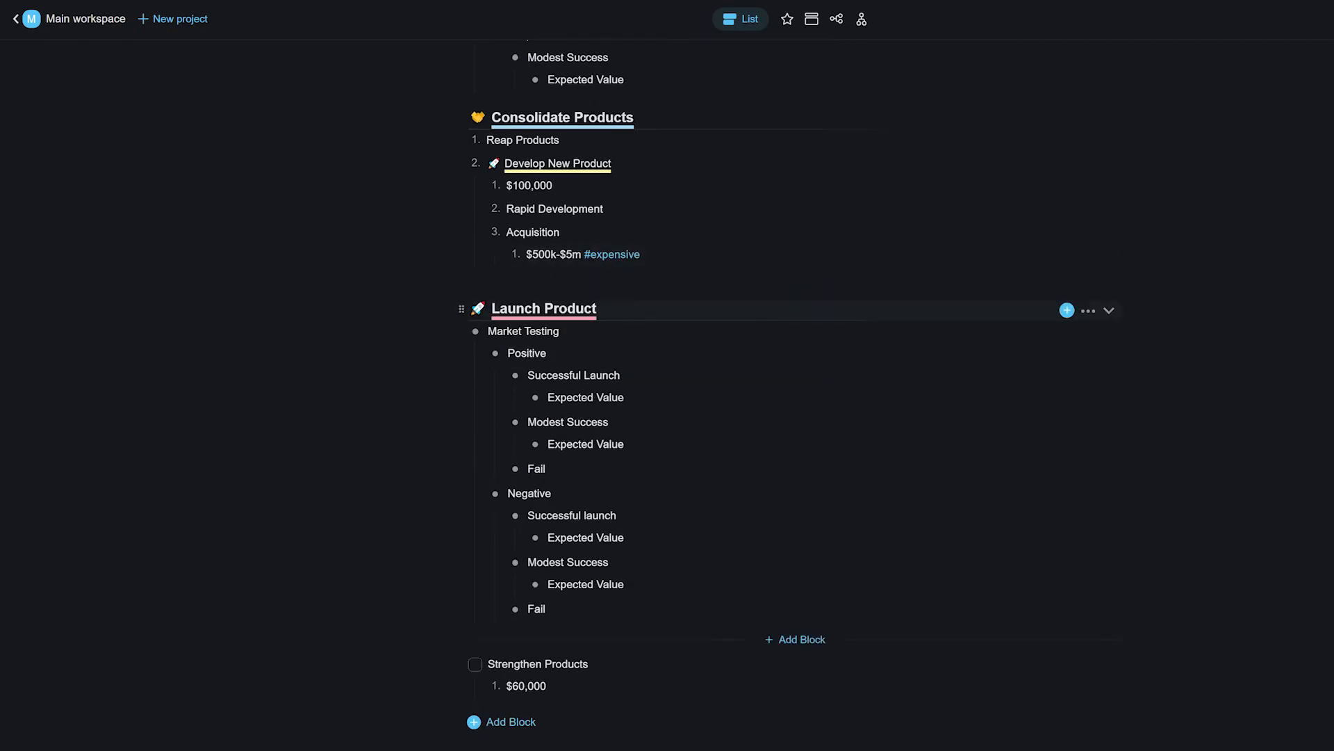
{"action": "left_click", "coordinate": [764, 18]}
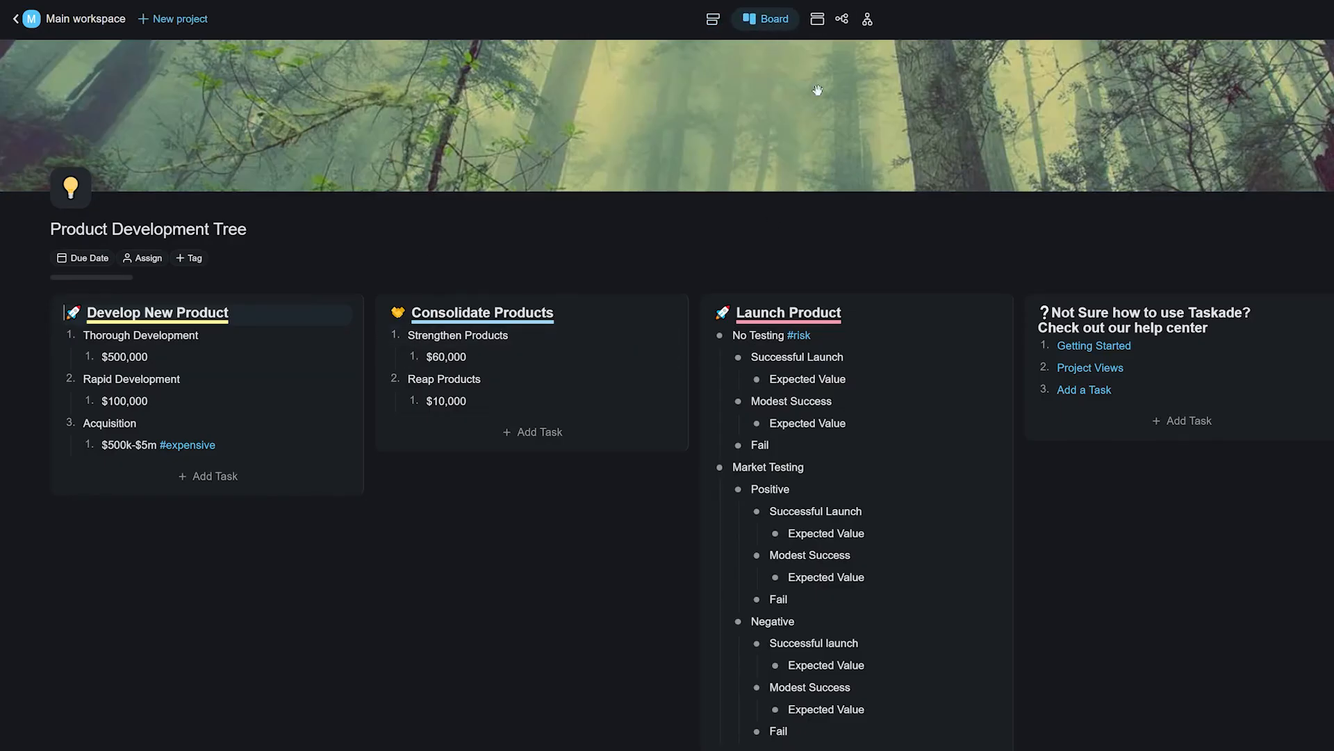
{"action": "mouse_move", "coordinate": [766, 19]}
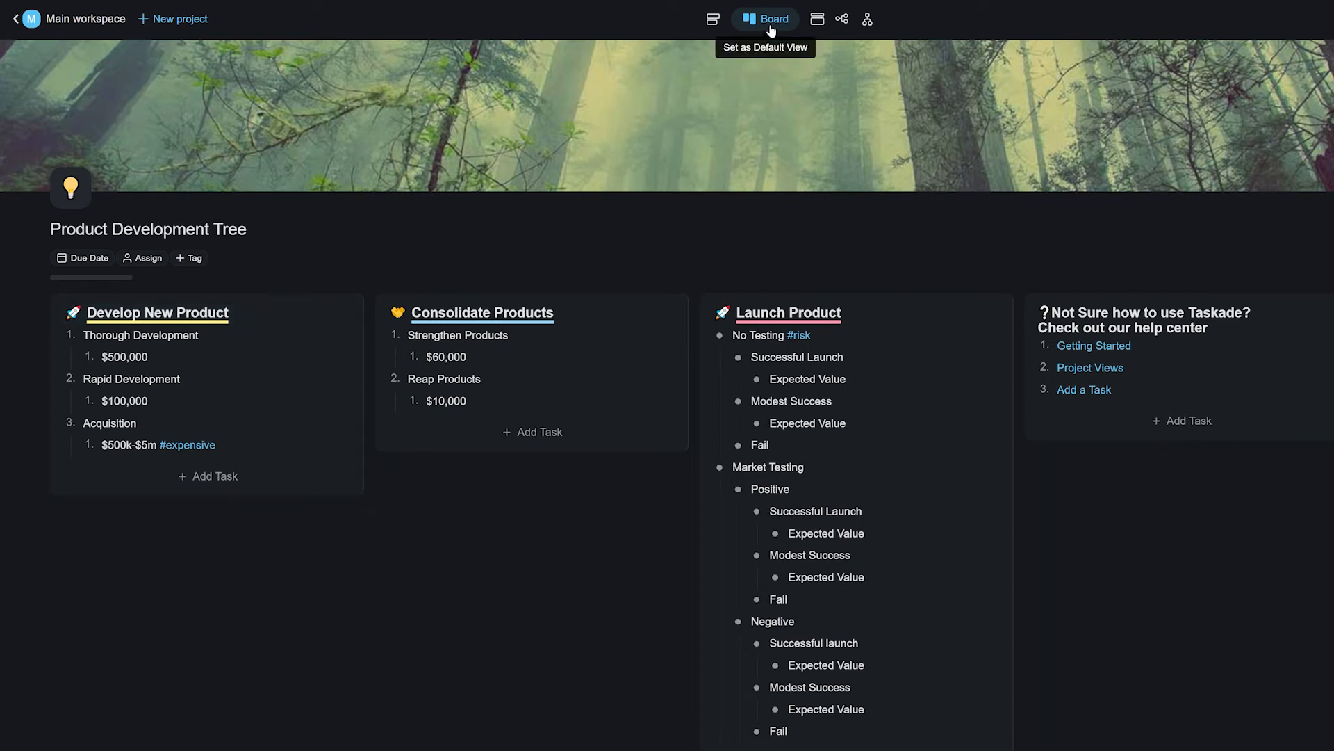
{"action": "left_click", "coordinate": [750, 19]}
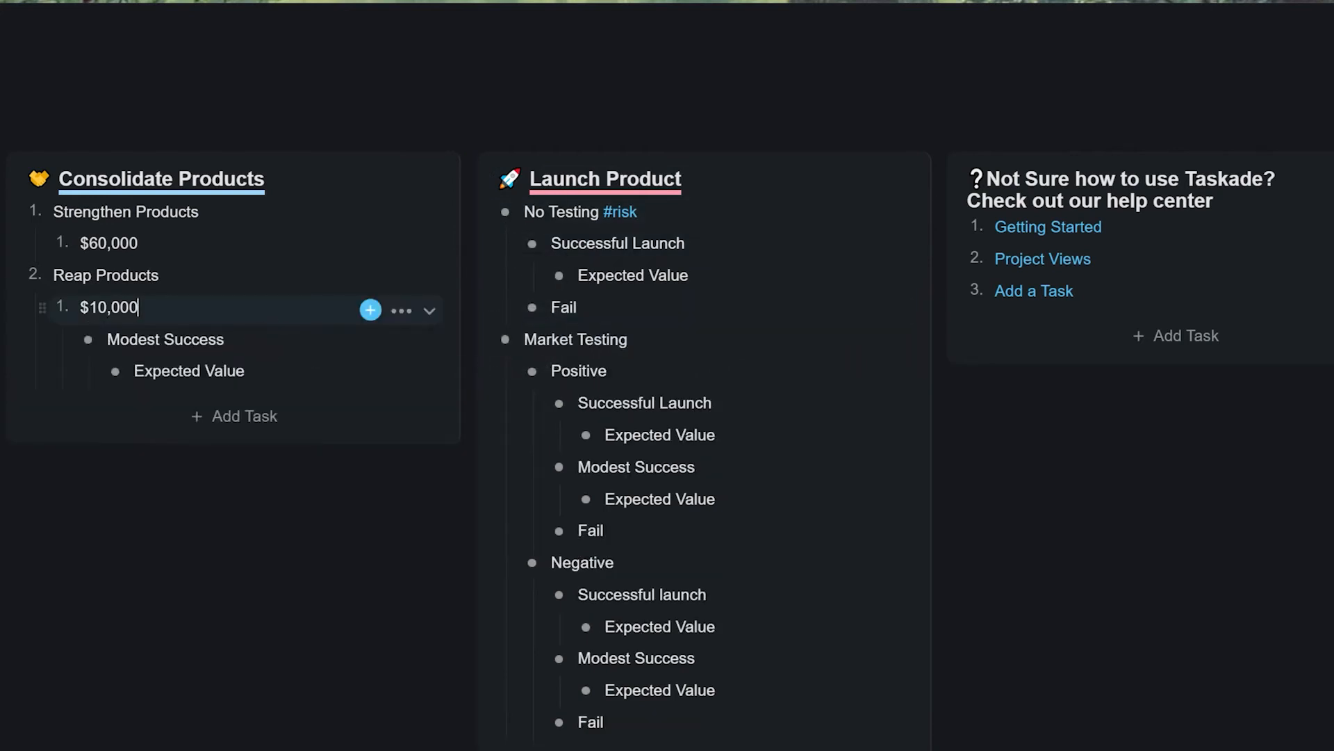
{"action": "left_click", "coordinate": [813, 18]}
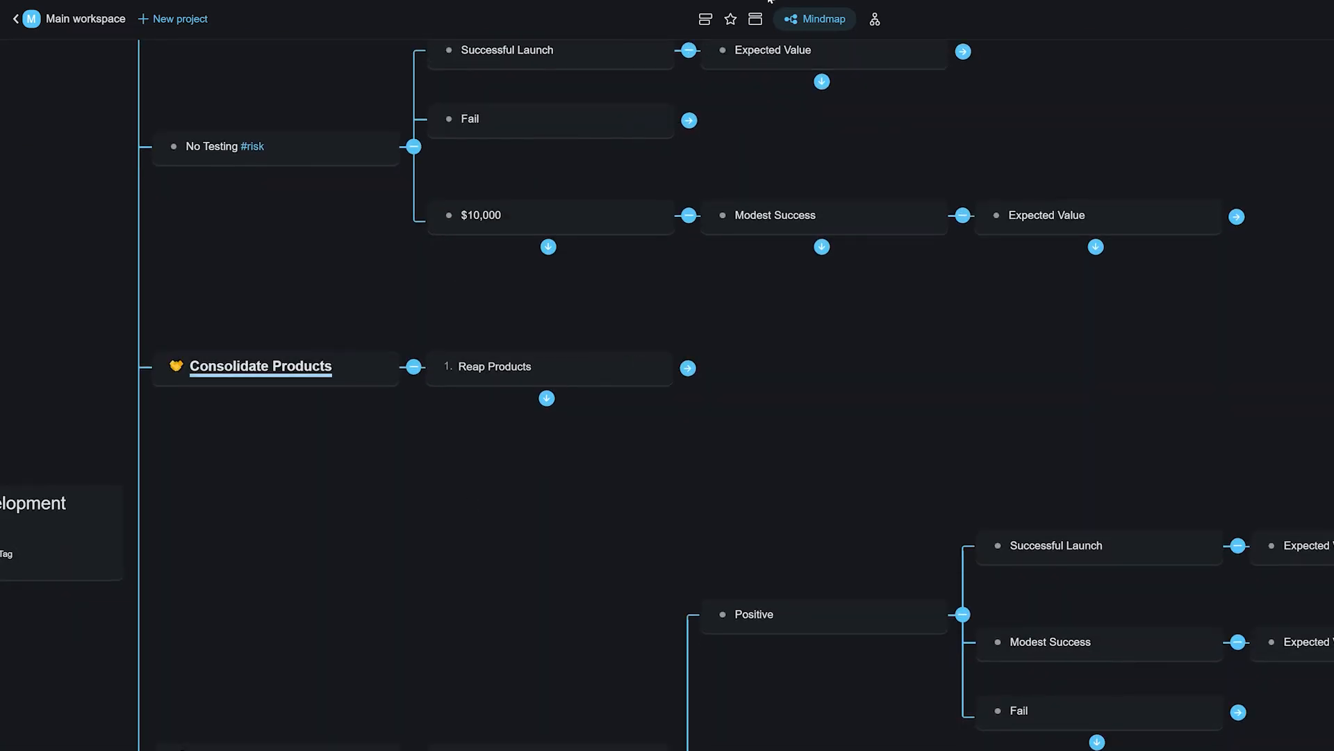
Step: Return to the board layout to see the rearranged columns
{"action": "left_click", "coordinate": [764, 18]}
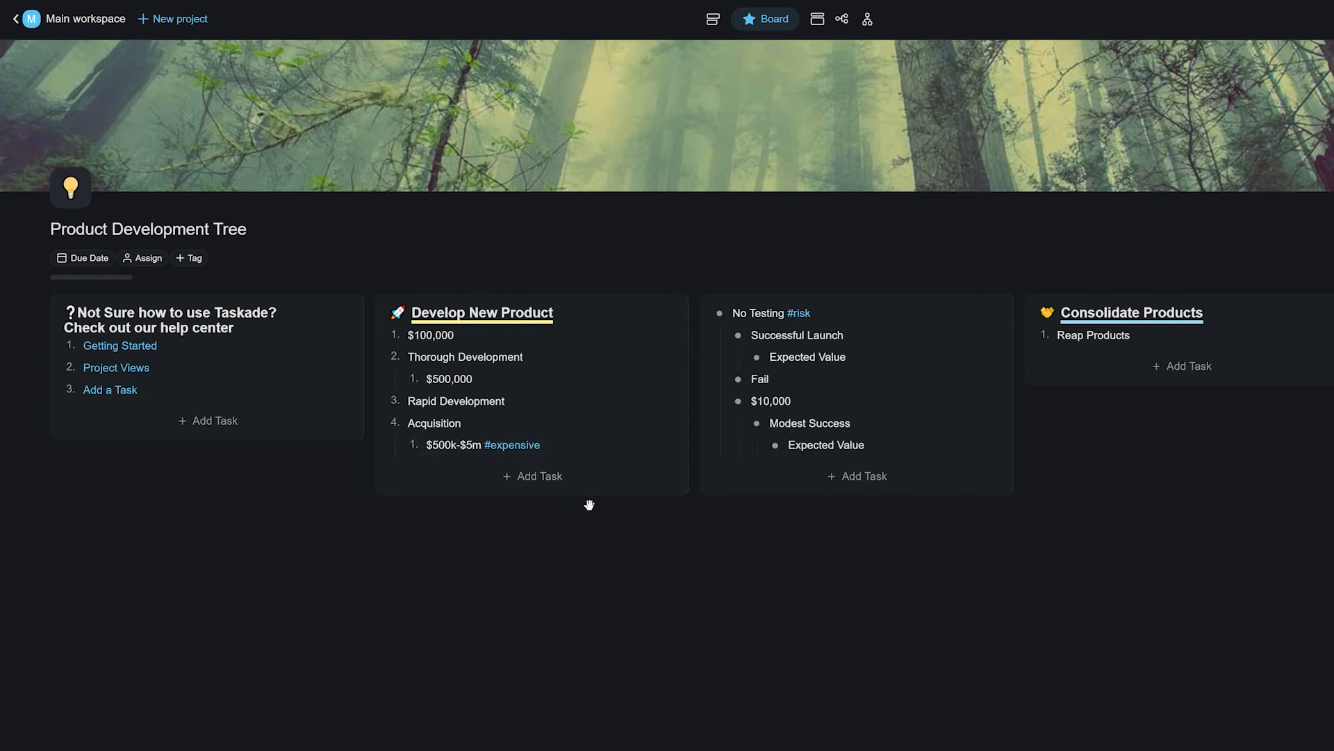
Step: In list view, move Develop New Product ahead of No Testing, then compare board and mind map
{"action": "left_click", "coordinate": [740, 19]}
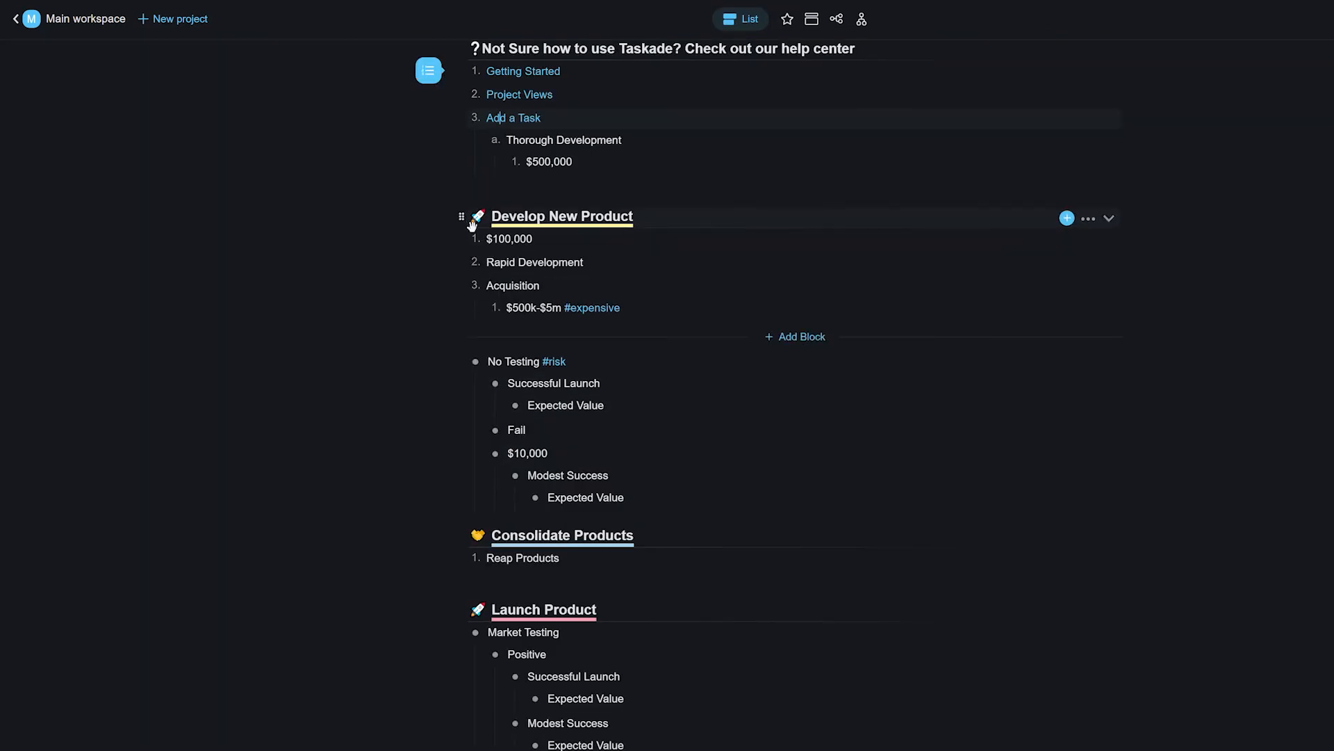
{"action": "left_click_drag", "start_coordinate": [461, 215], "coordinate": [522, 433]}
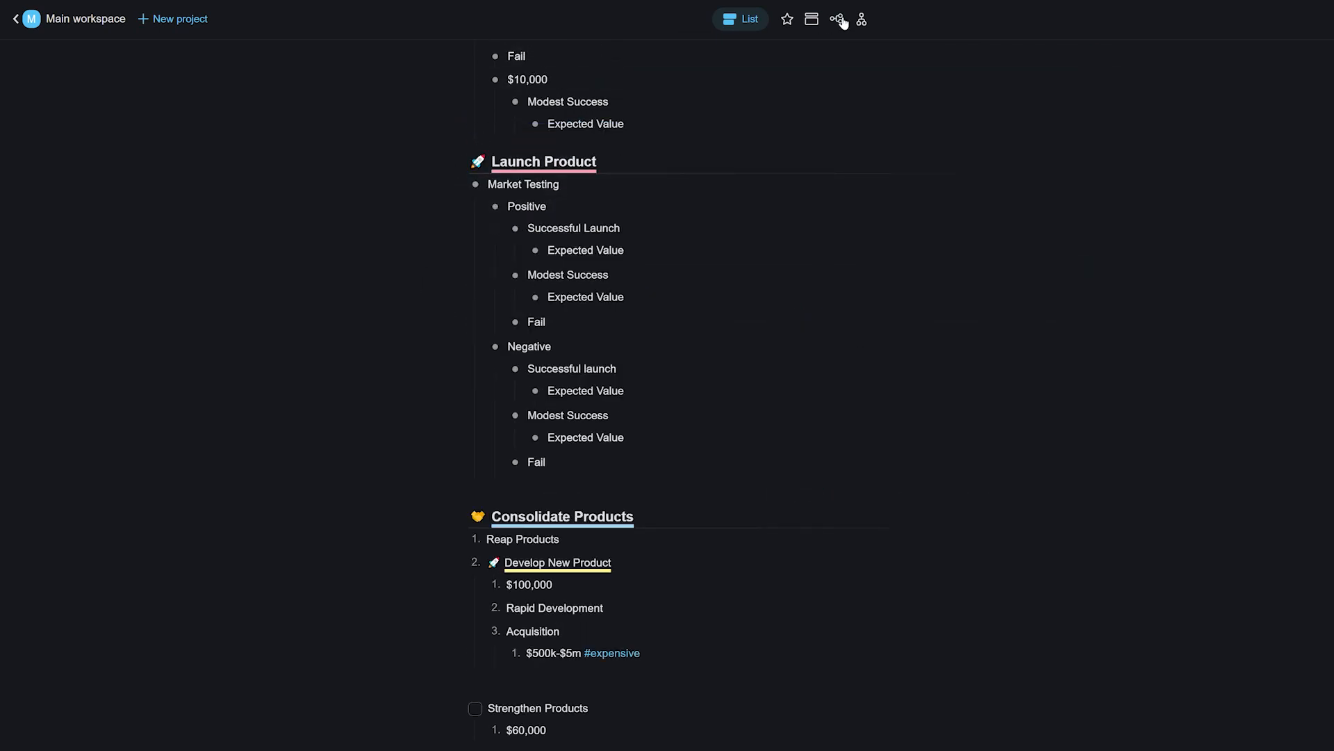
{"action": "left_click", "coordinate": [839, 19]}
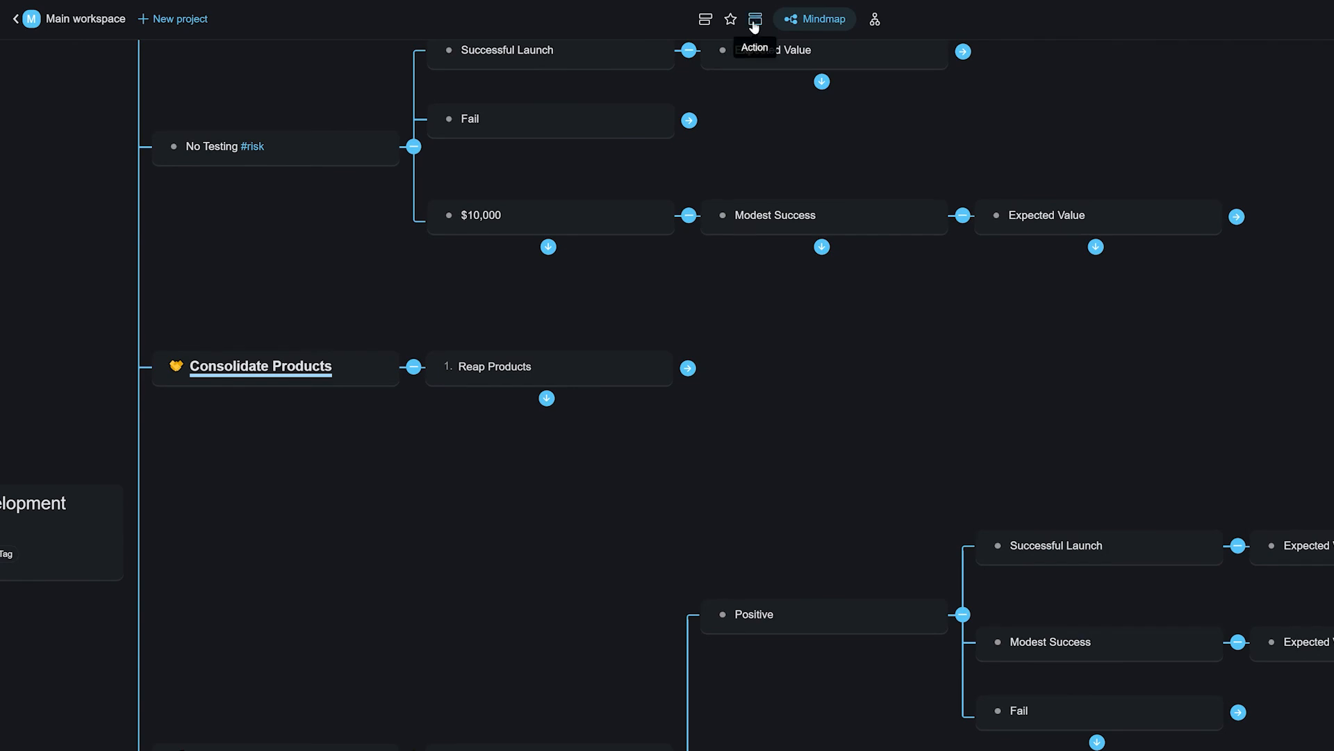
{"action": "left_click", "coordinate": [752, 19]}
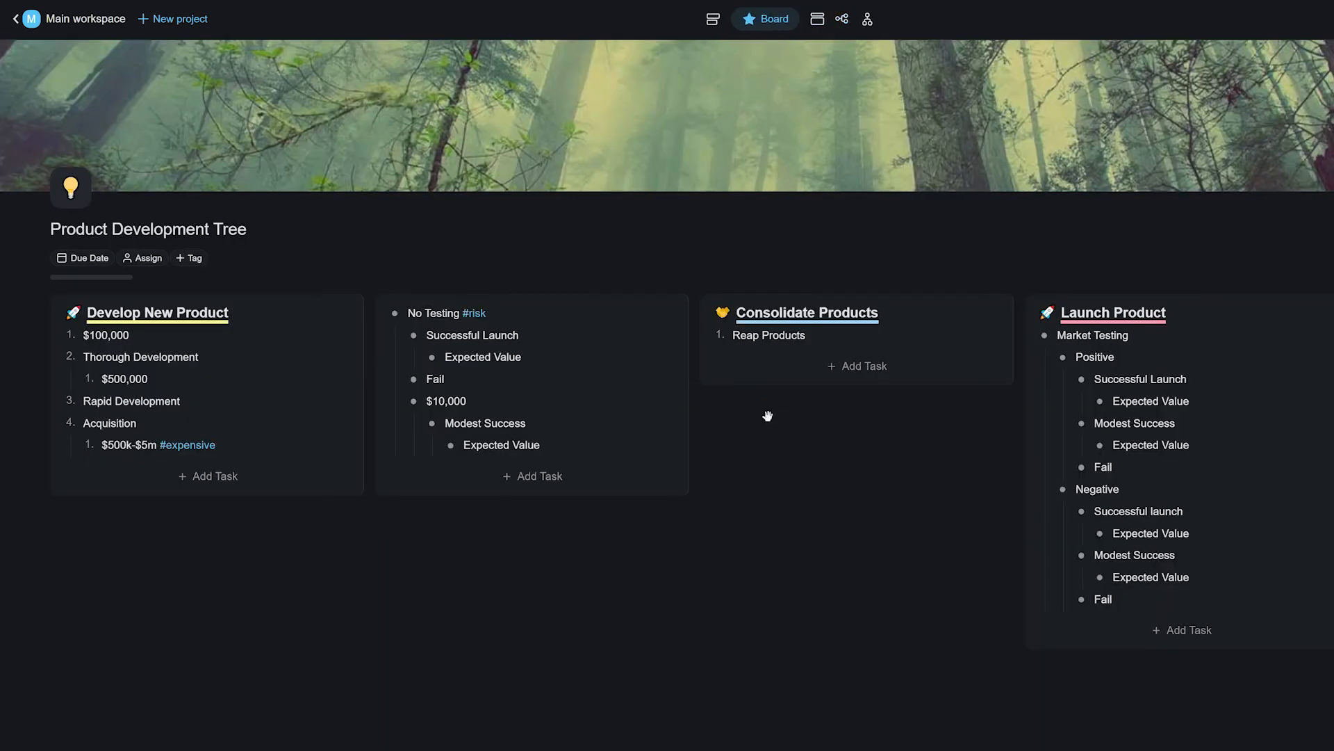
{"action": "left_click", "coordinate": [812, 18]}
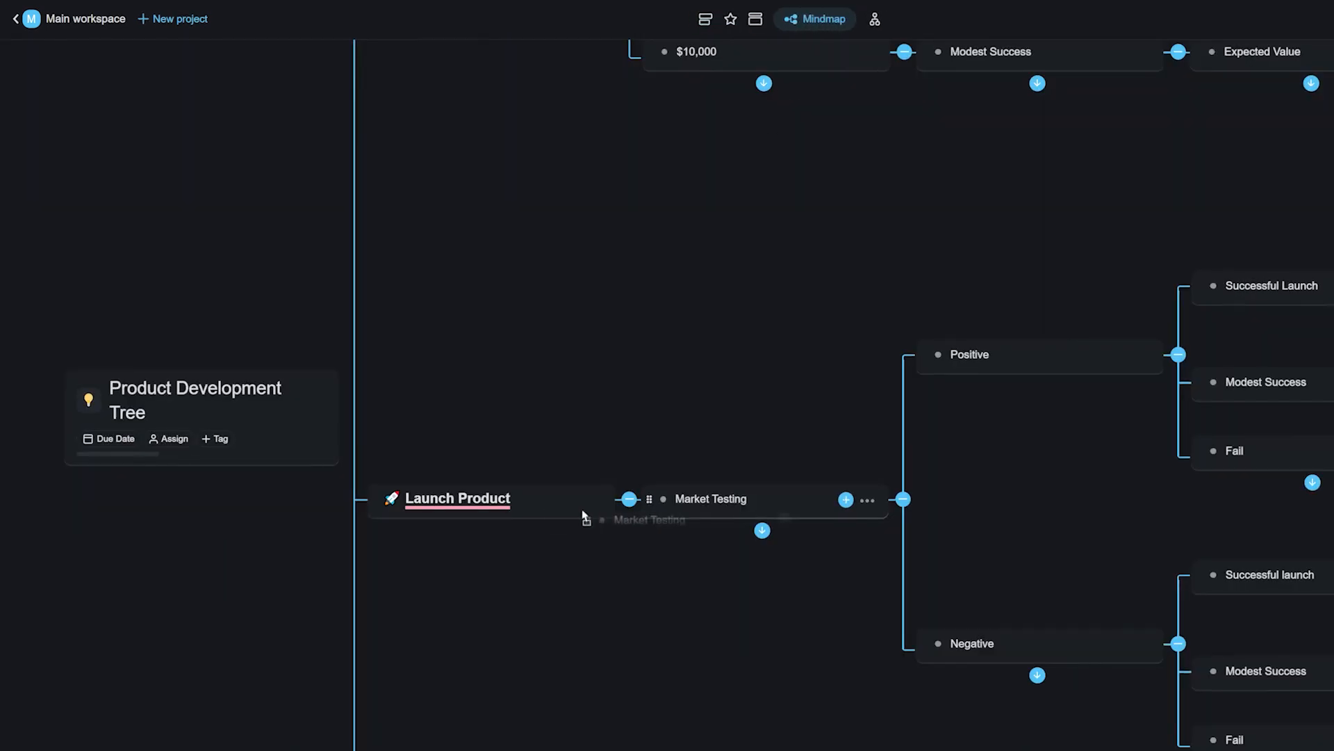